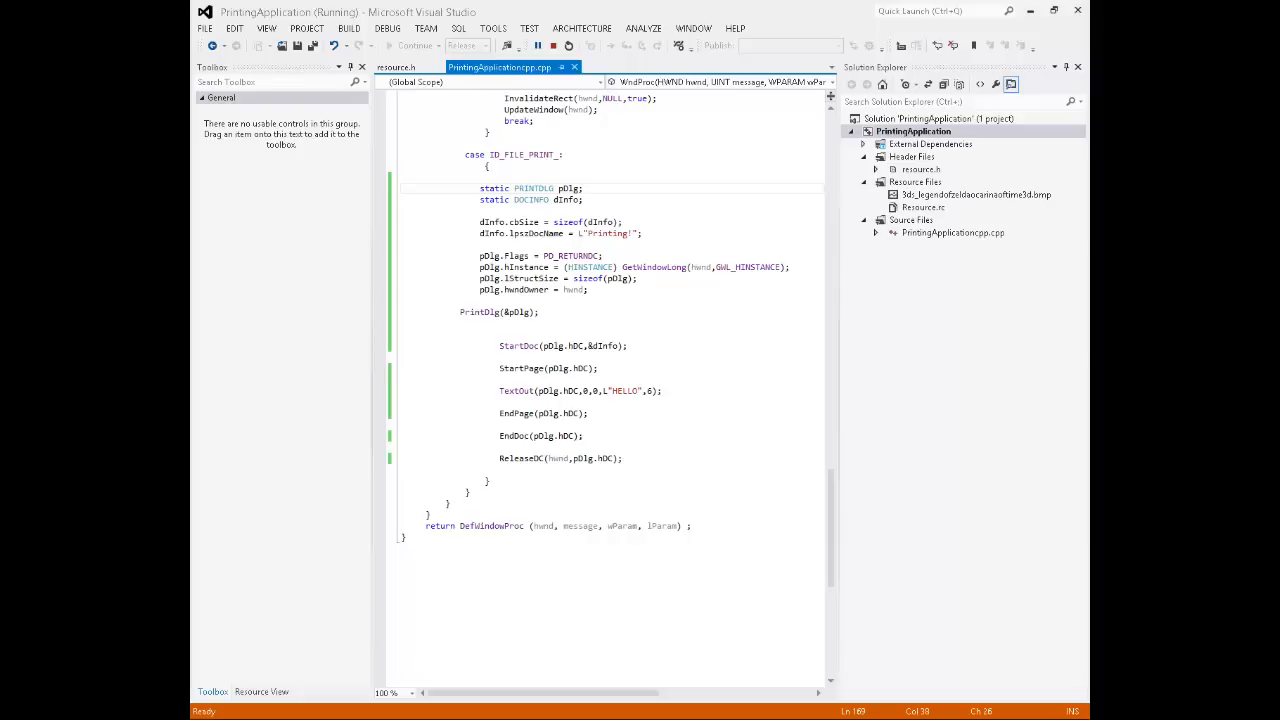
pyautogui.moveTo(489, 116)
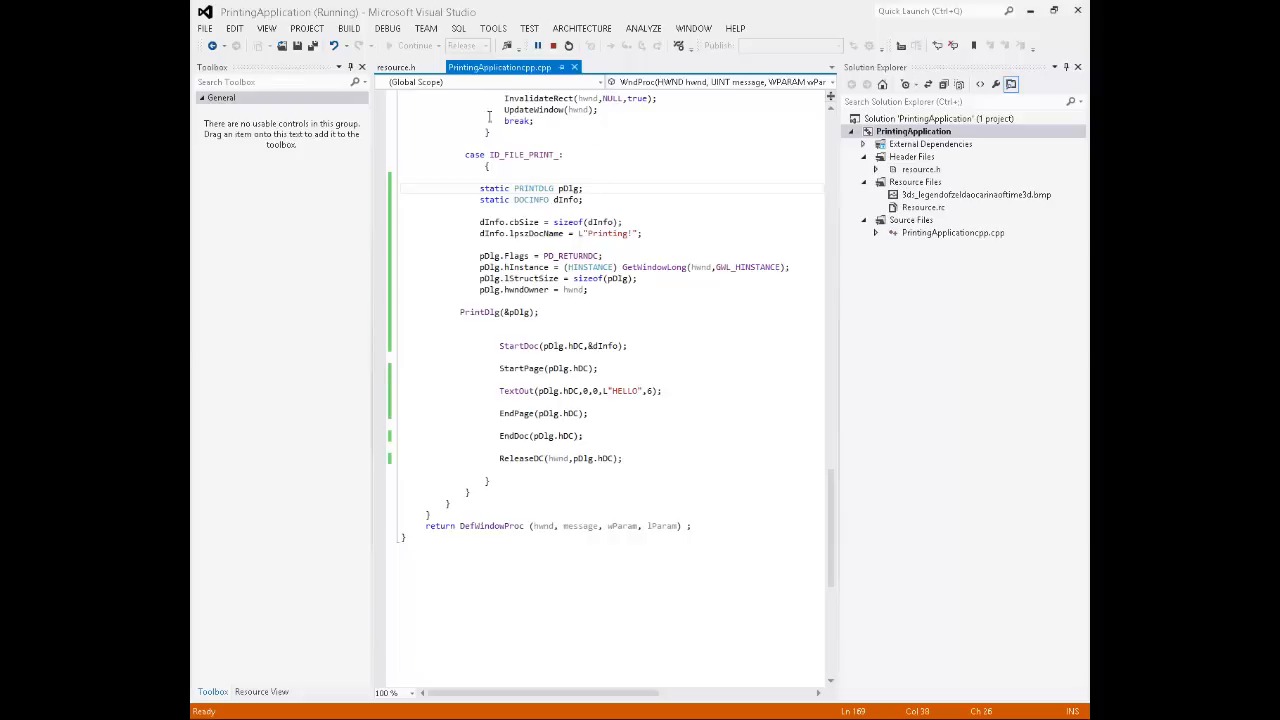
pyautogui.moveTo(567, 188)
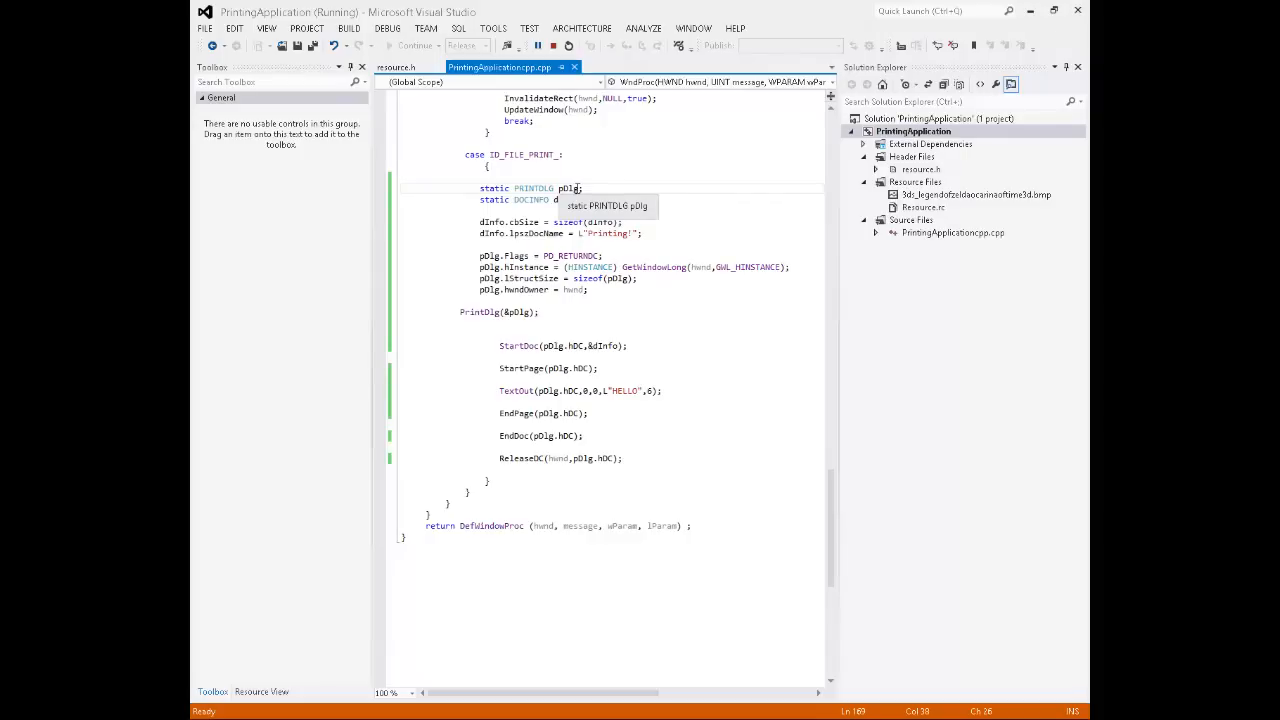
pyautogui.moveTo(530, 189)
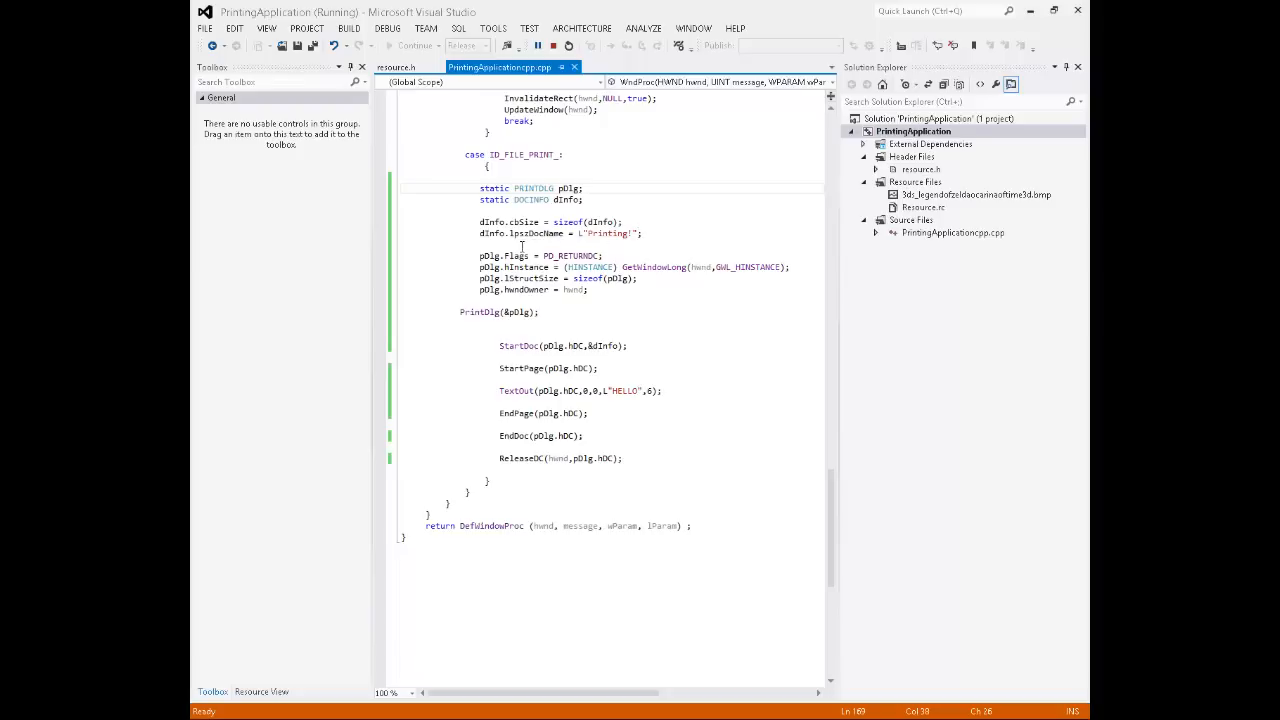
pyautogui.moveTo(518, 256)
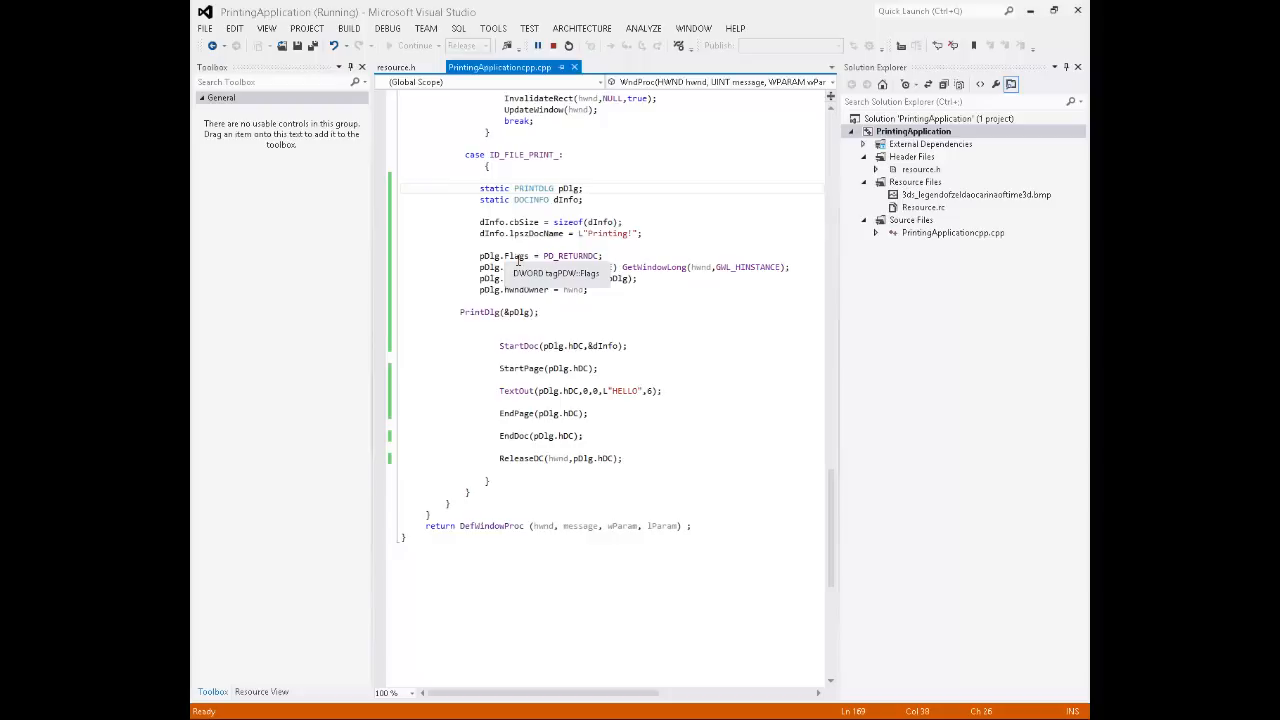
pyautogui.moveTo(520, 267)
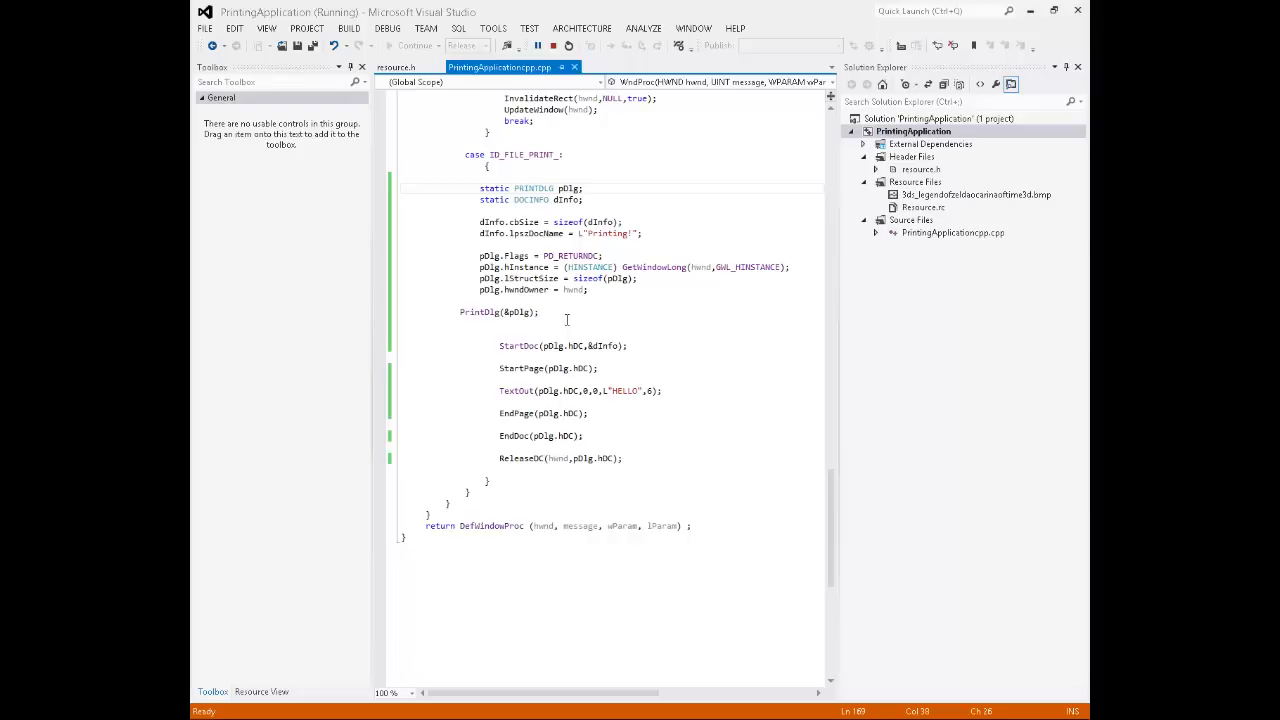
pyautogui.moveTo(581, 325)
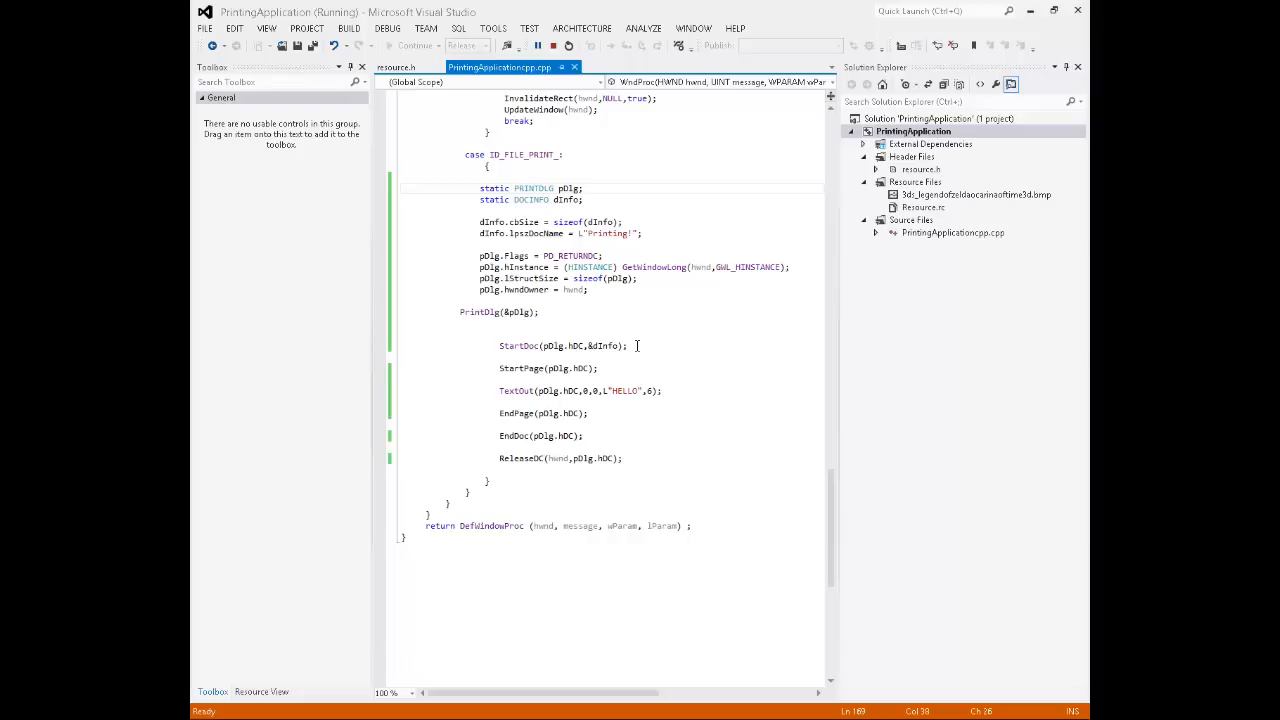
pyautogui.moveTo(696, 288)
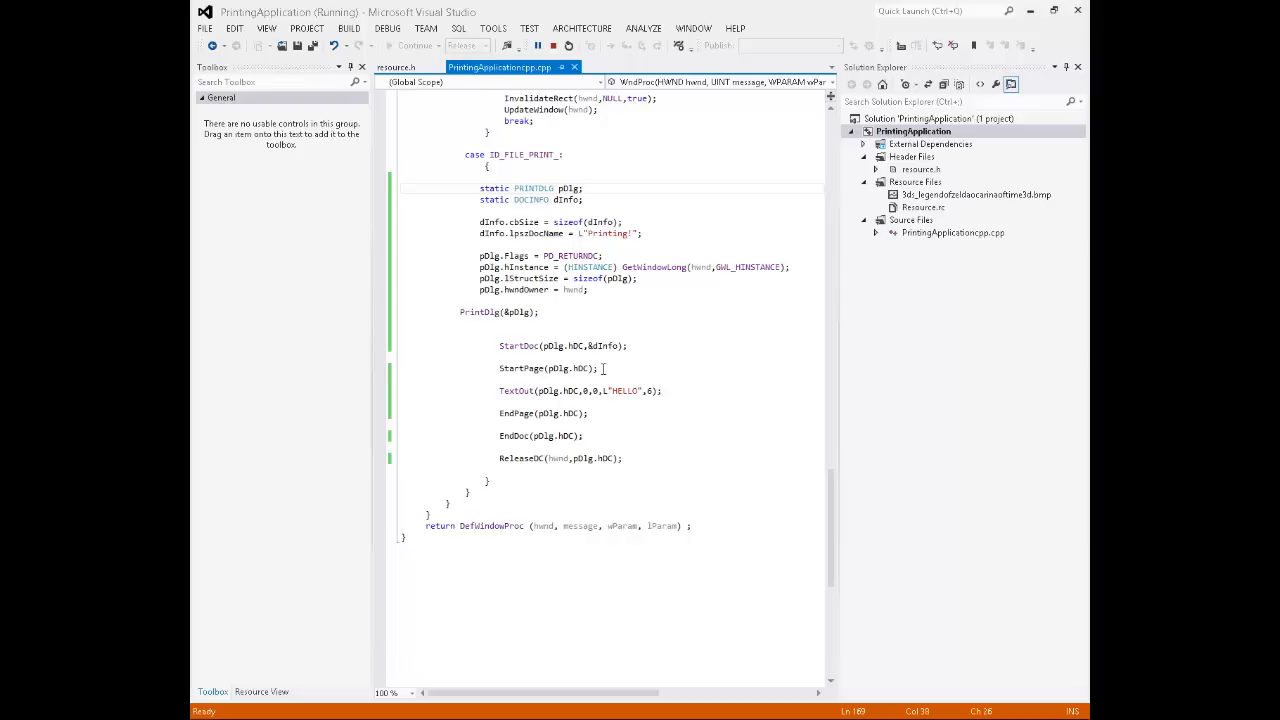
pyautogui.moveTo(628, 414)
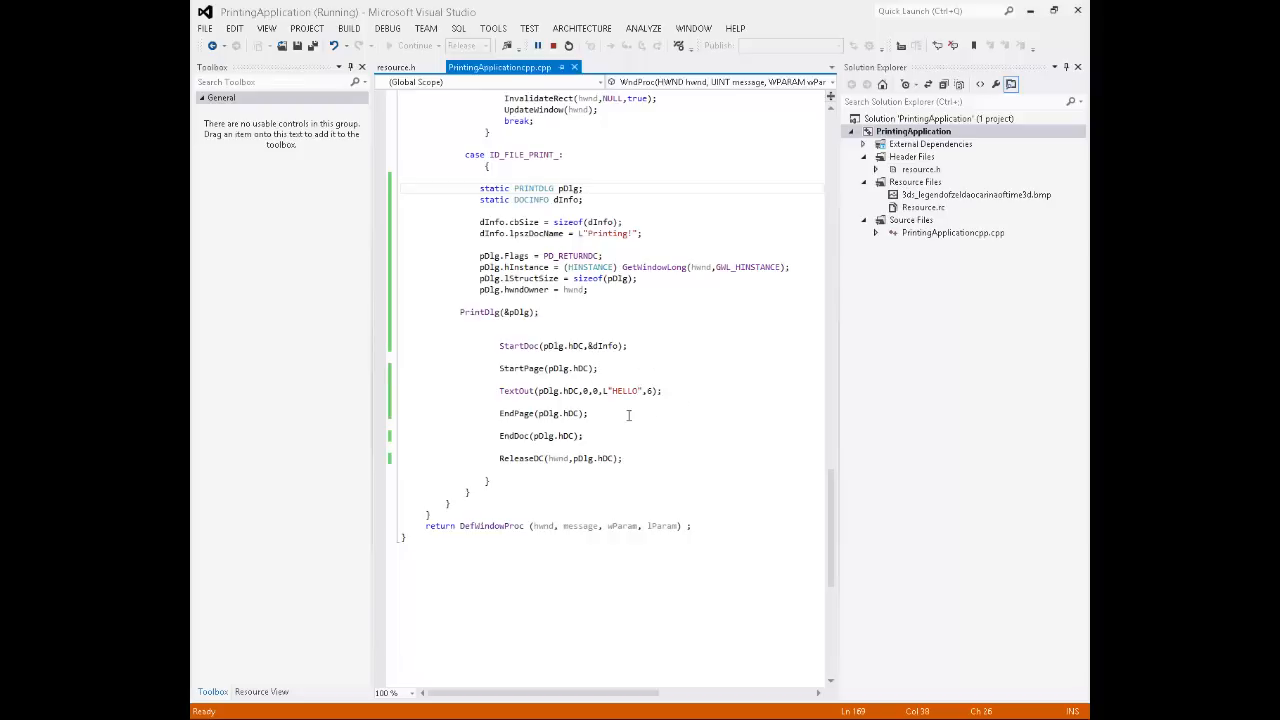
pyautogui.moveTo(665, 390)
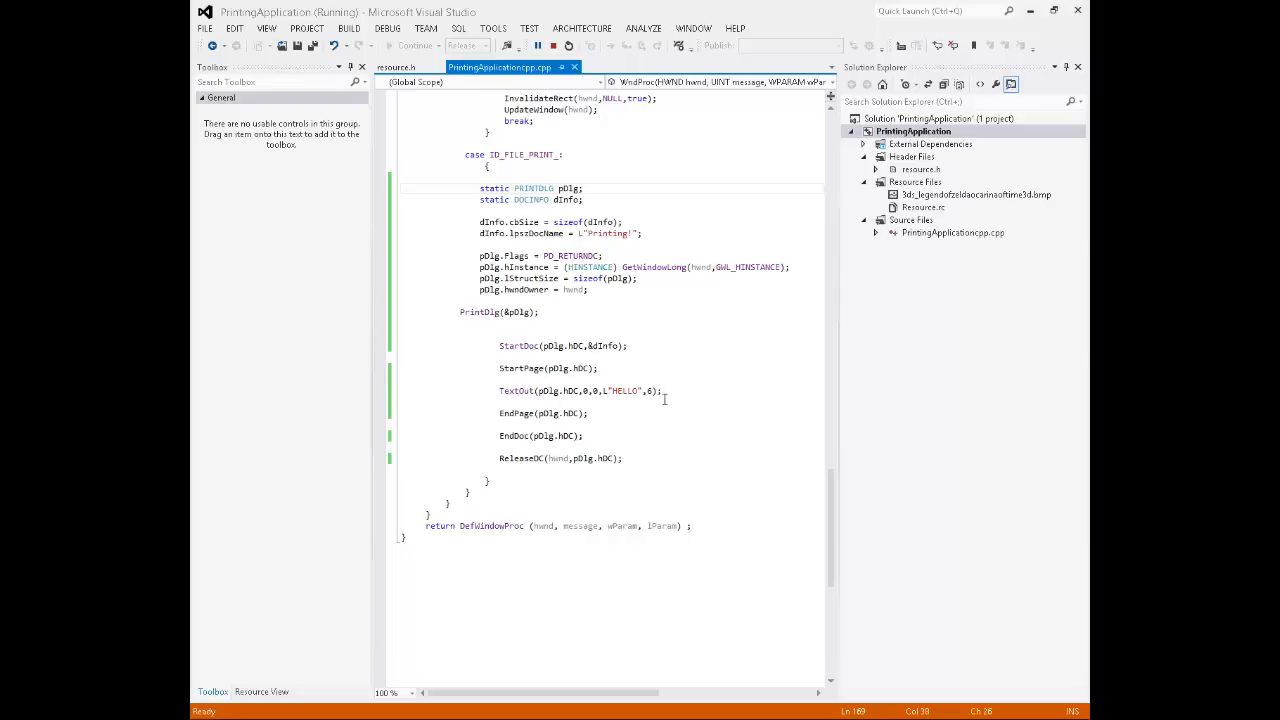
pyautogui.moveTo(600, 414)
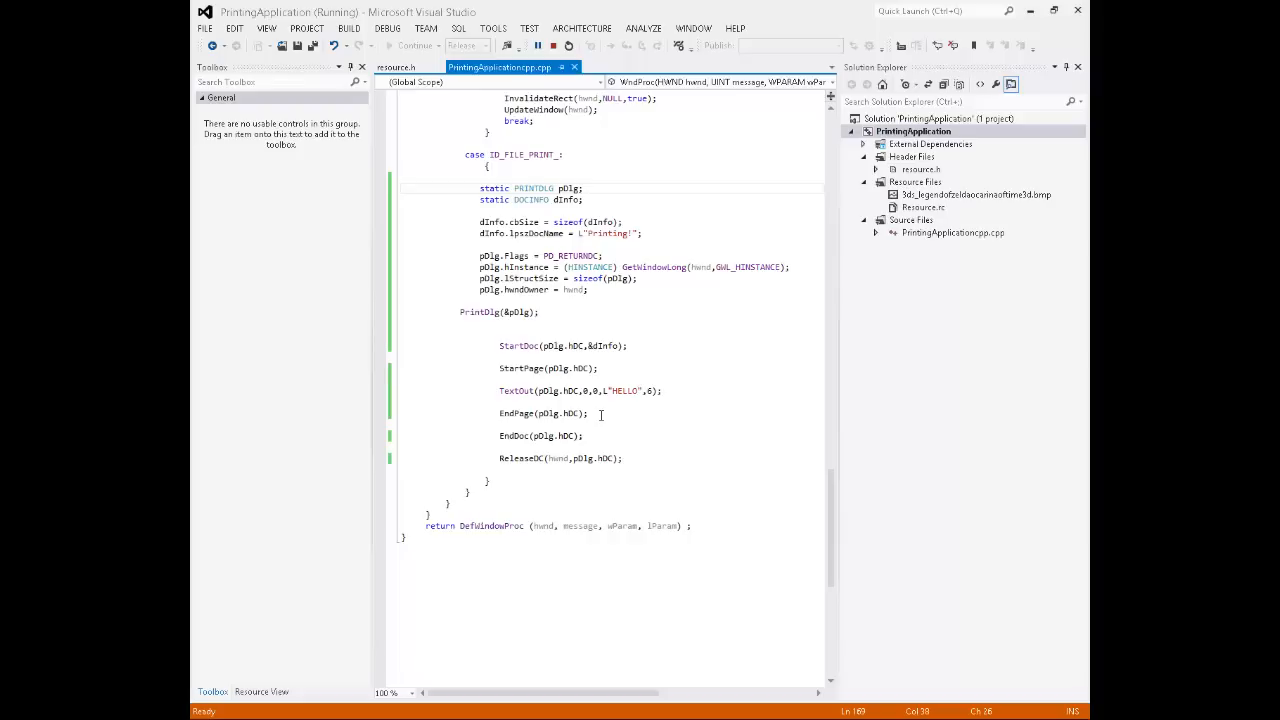
pyautogui.moveTo(639, 405)
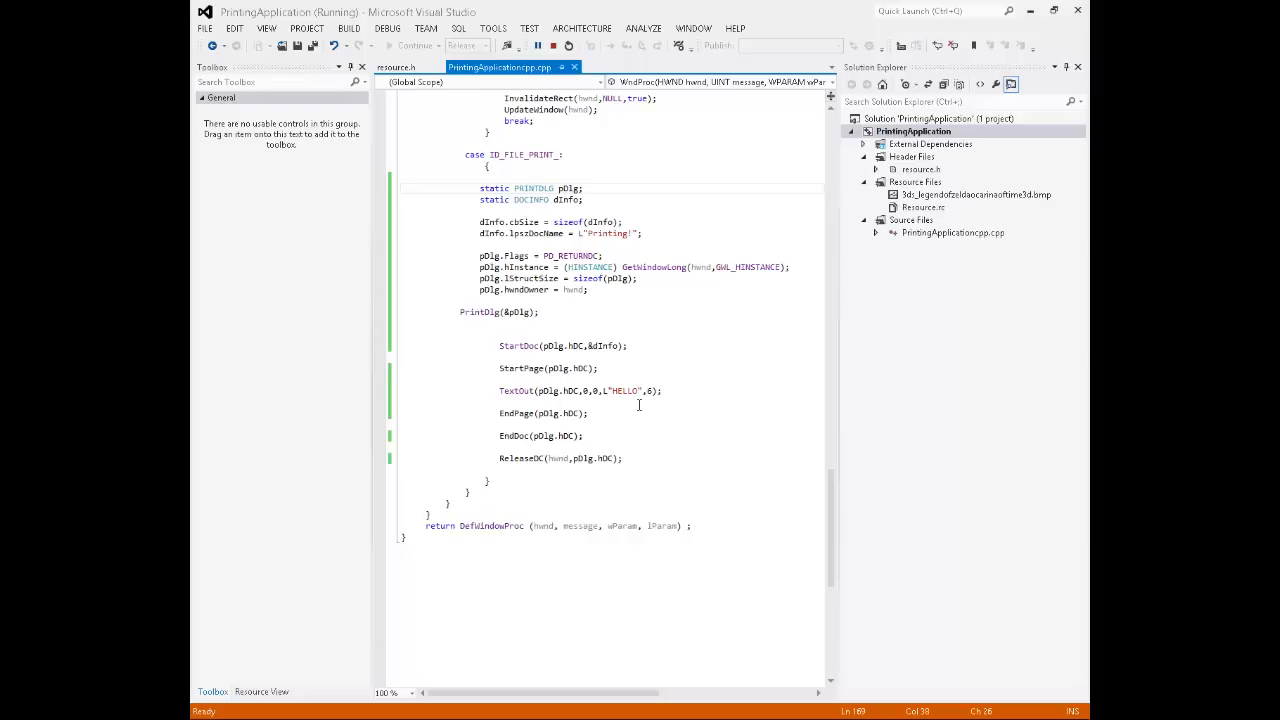
pyautogui.moveTo(613, 415)
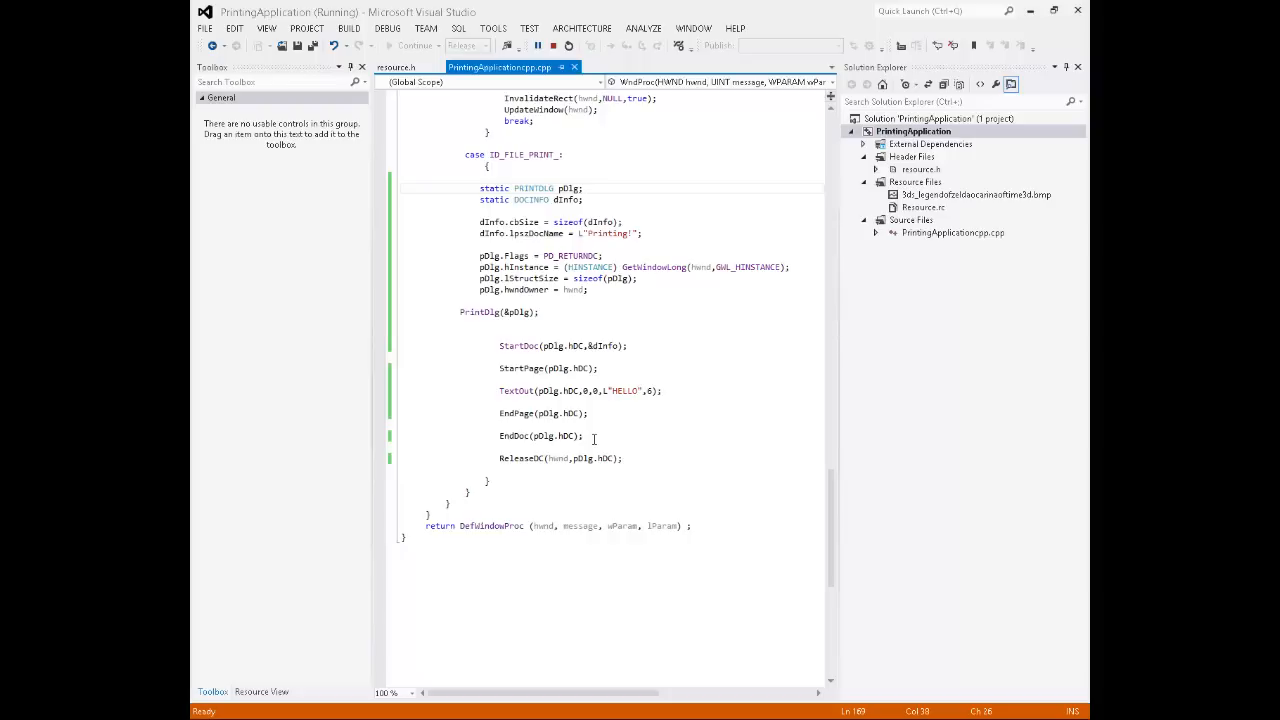
pyautogui.moveTo(628, 467)
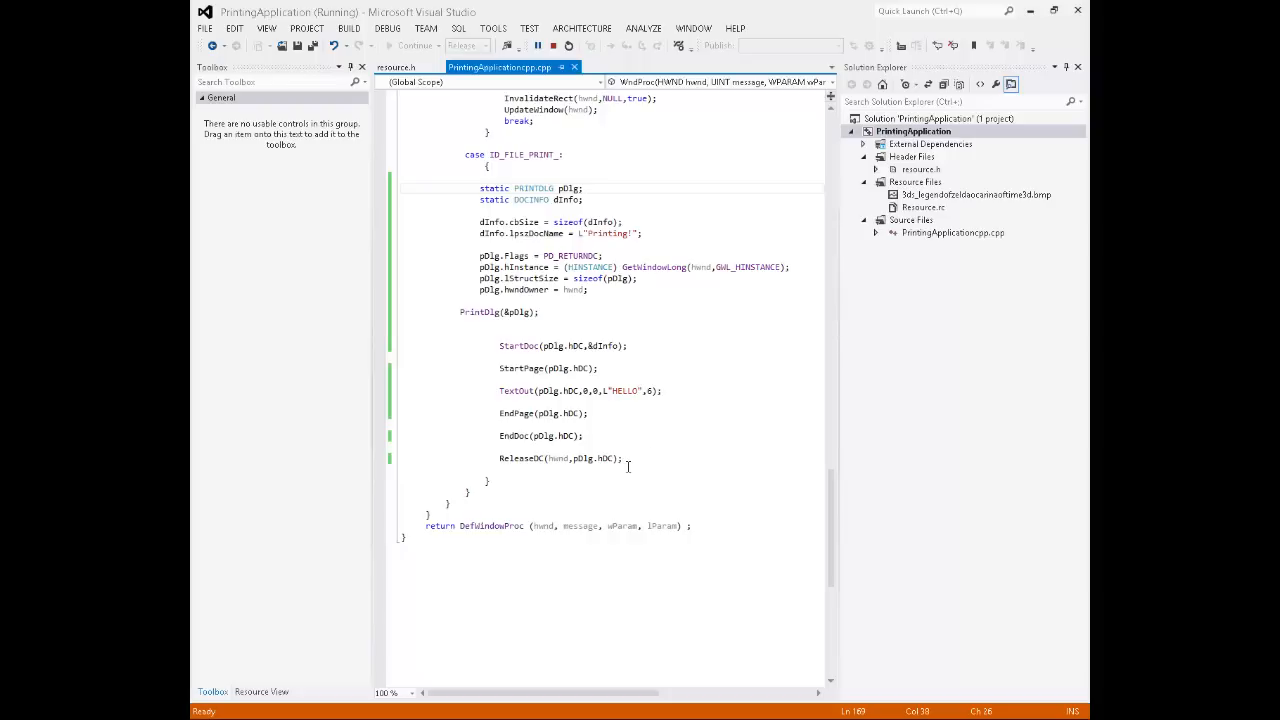
pyautogui.moveTo(489, 40)
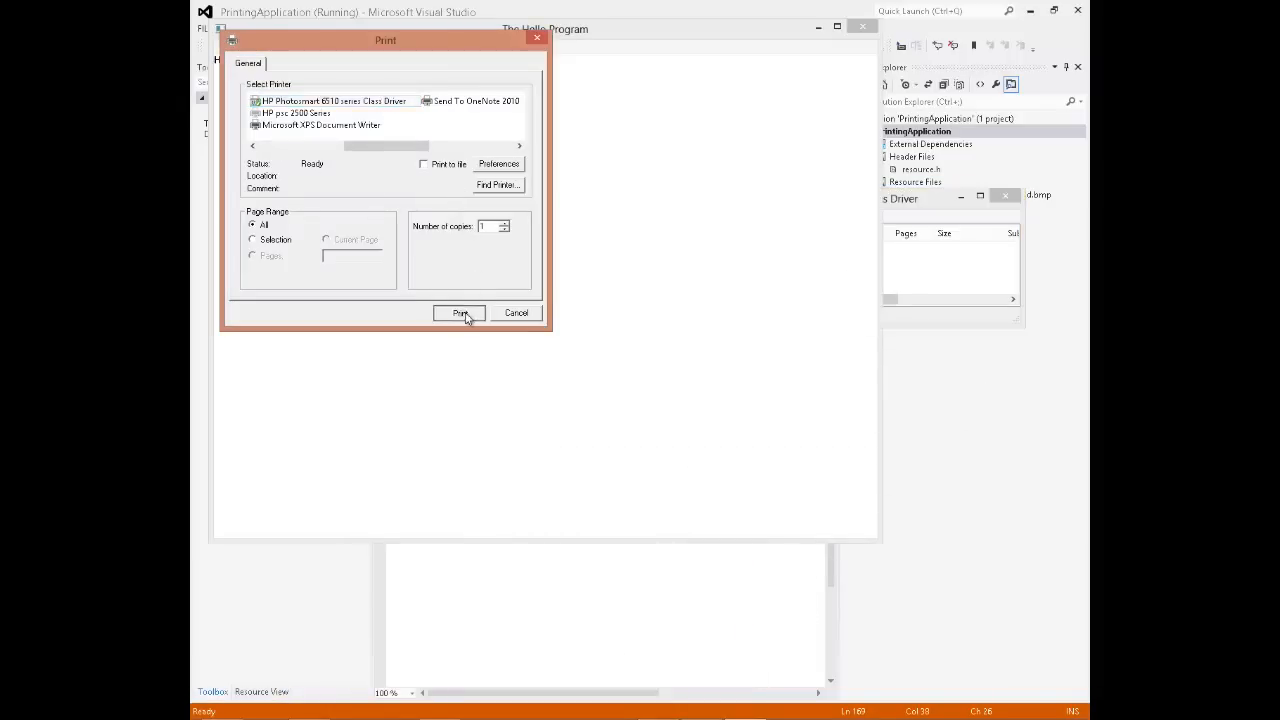
# - Print the 'Printing!' document to the HP Photosmart printer from The Hello Program
pyautogui.click(459, 313)
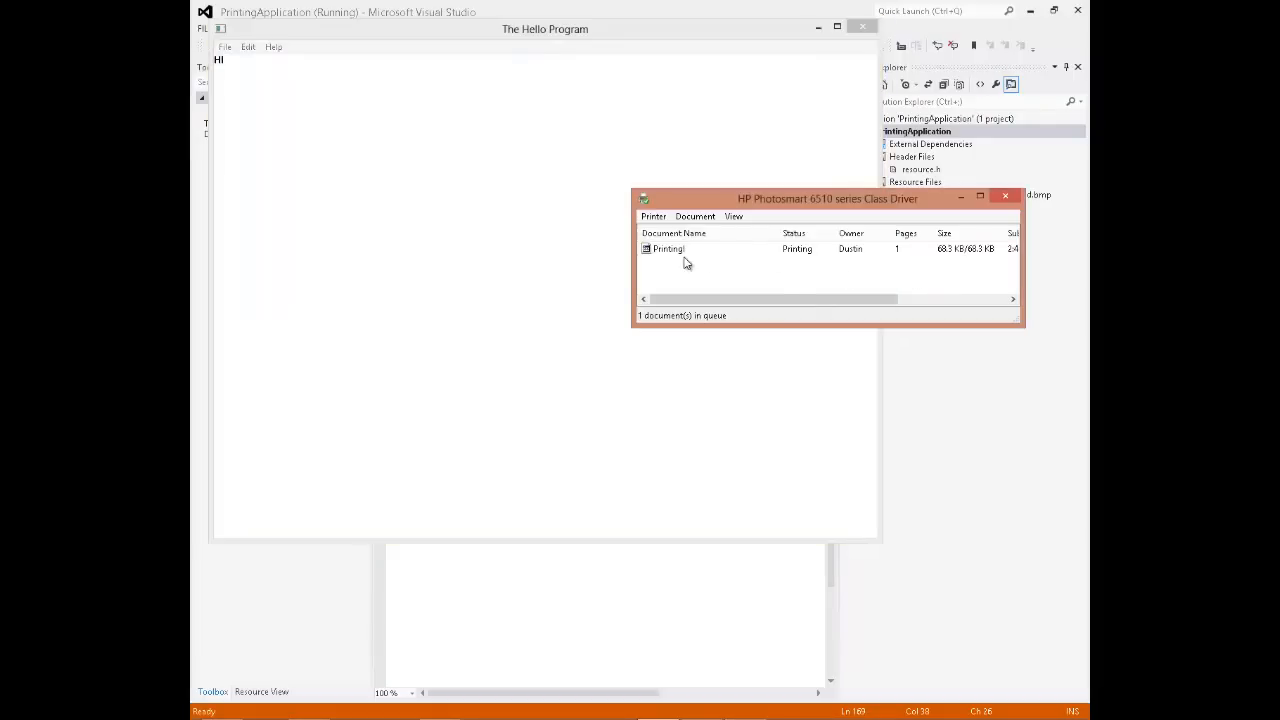